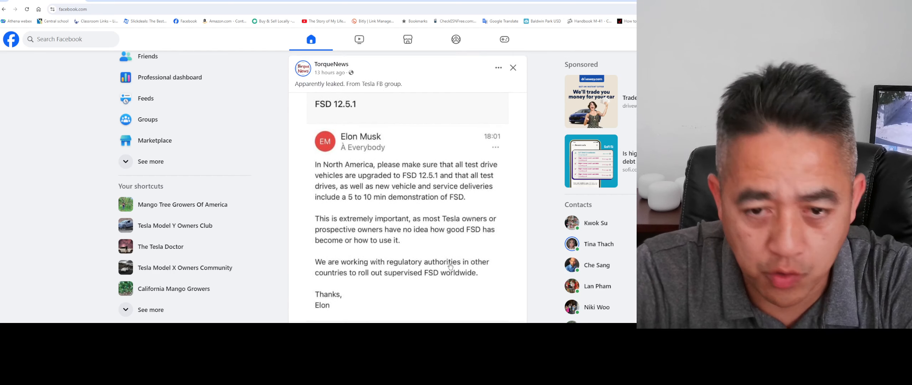
{"action": "scroll", "scroll_direction": "down", "scroll_amount": 3}
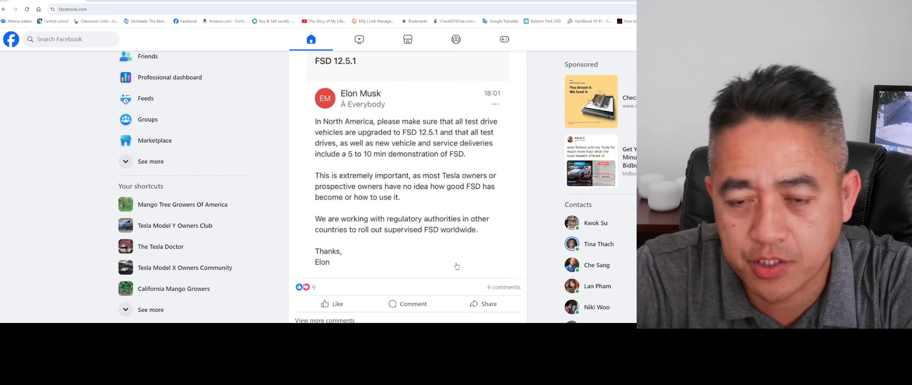
{"action": "scroll", "scroll_direction": "down", "scroll_amount": 3}
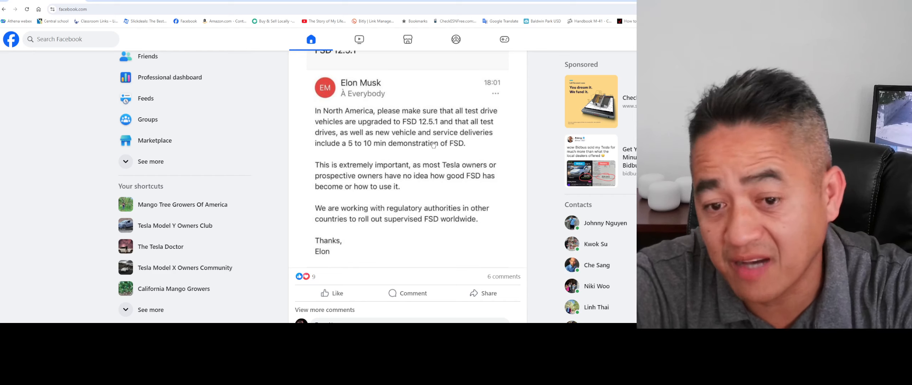
{"action": "mouse_move", "coordinate": [469, 245]}
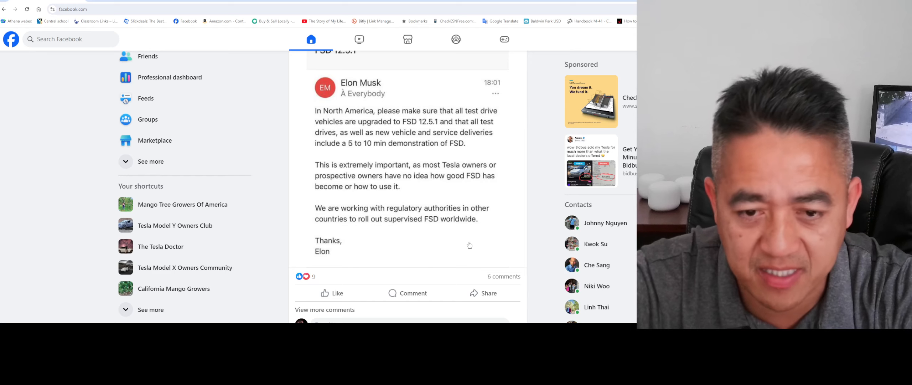